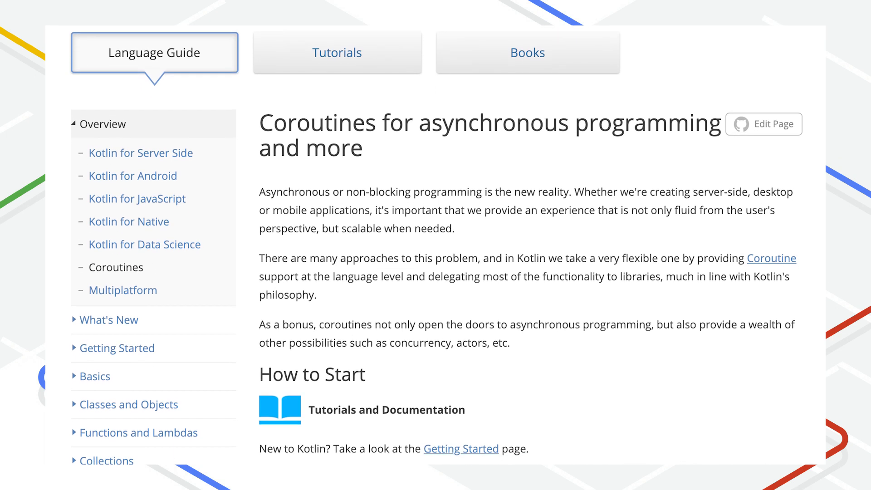
pyautogui.scroll(-3)
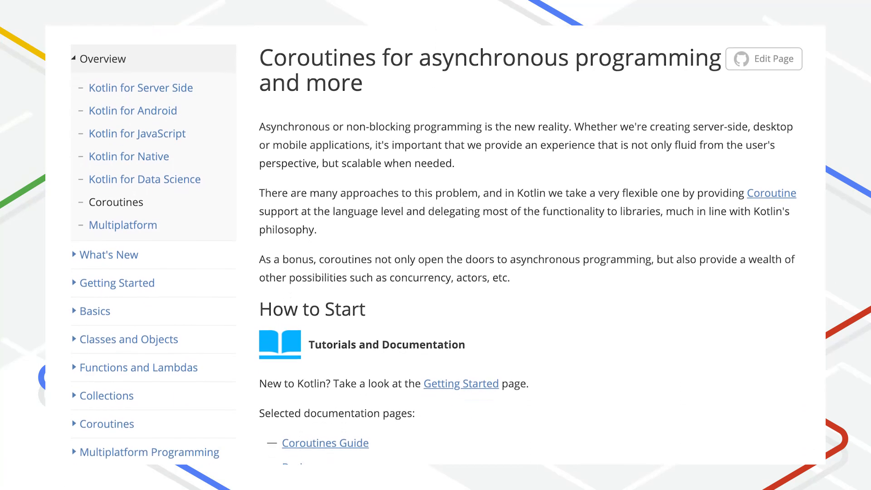
pyautogui.scroll(-3)
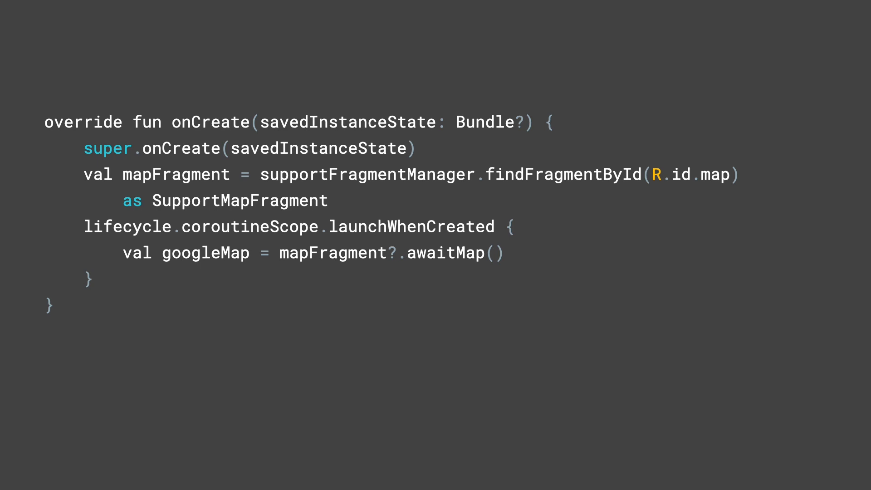
pyautogui.doubleClick(454, 253)
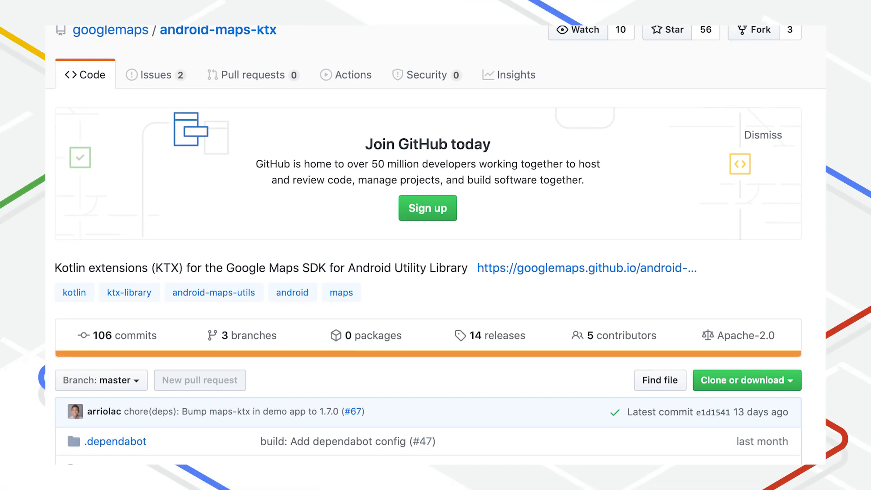
pyautogui.scroll(-3)
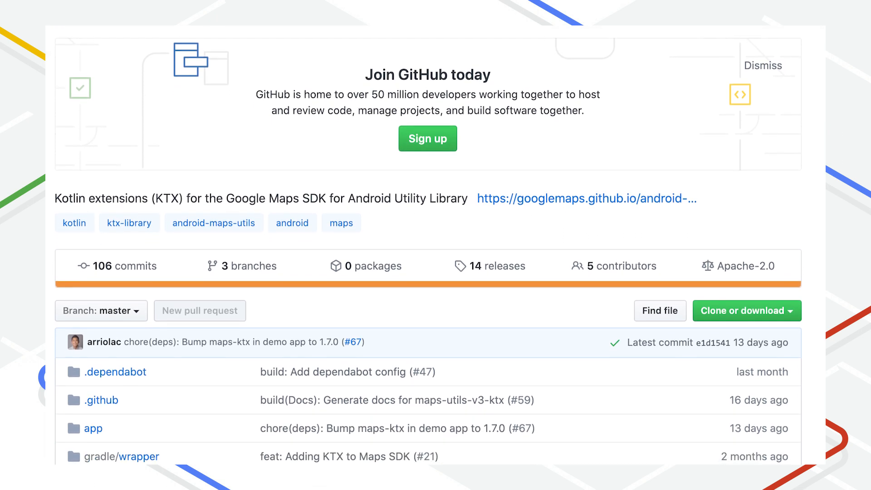
pyautogui.scroll(-3)
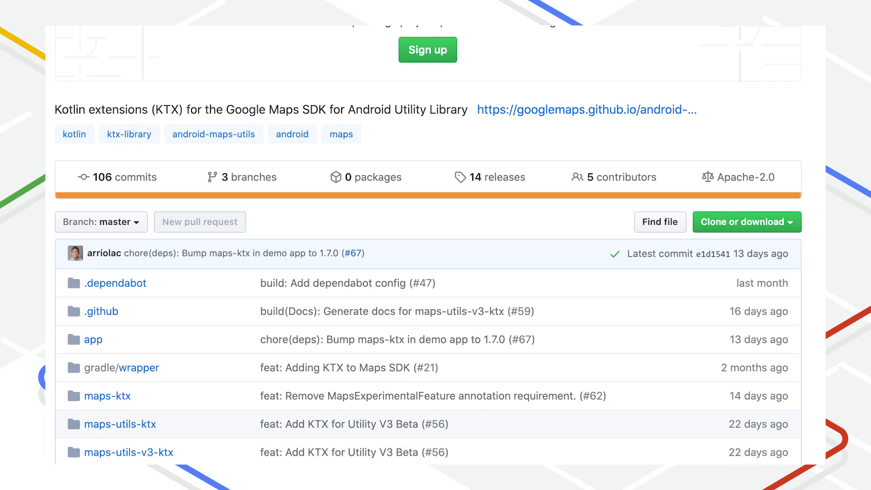
pyautogui.scroll(-3)
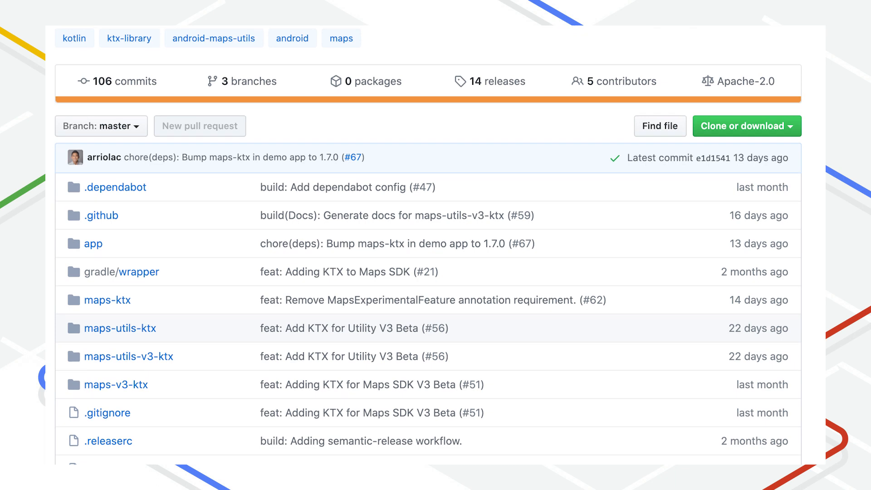
pyautogui.scroll(-3)
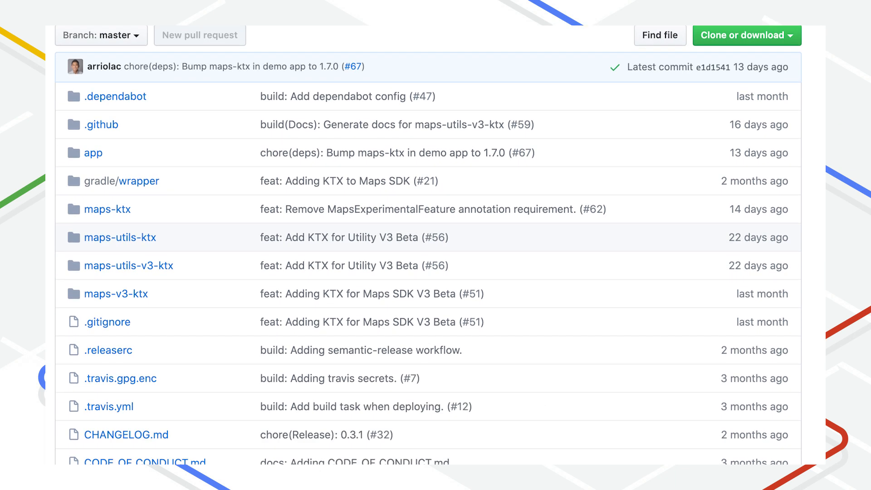
pyautogui.scroll(-3)
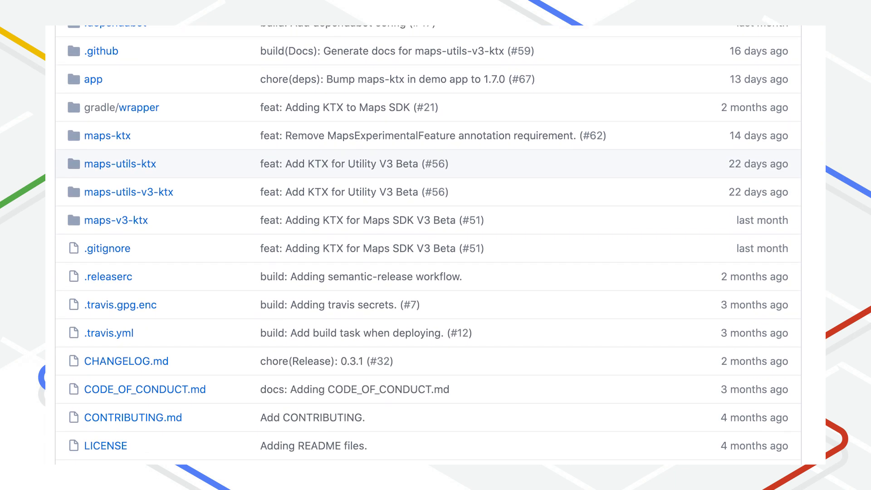